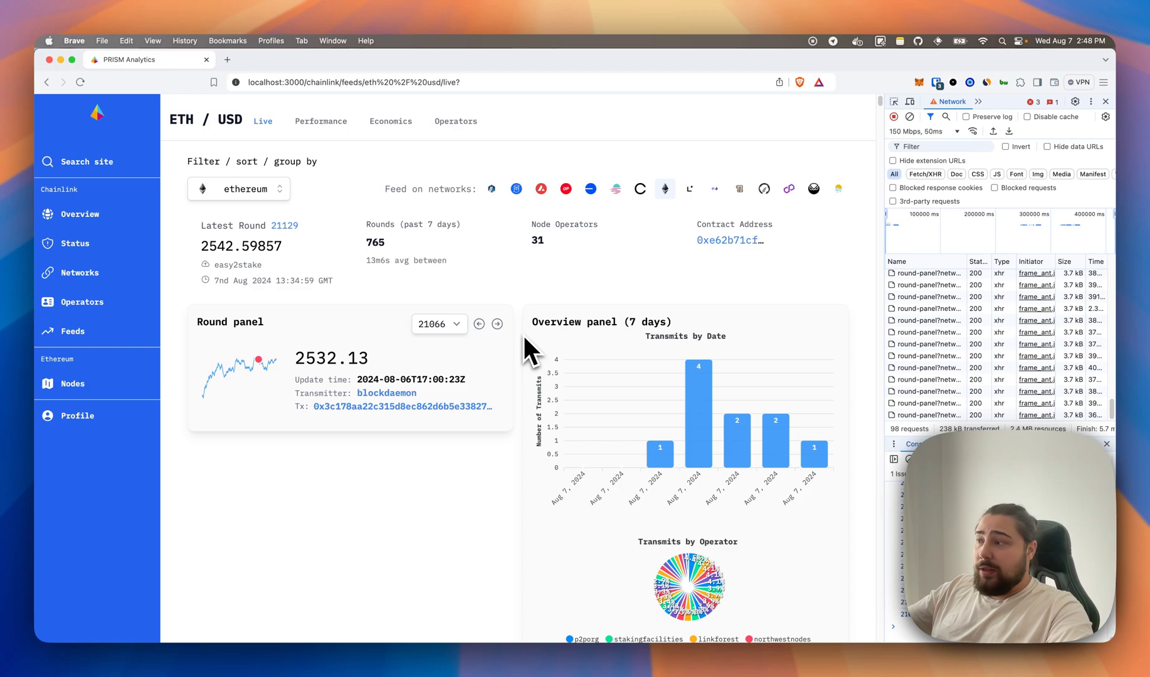
{"action": "mouse_move", "coordinate": [558, 331]}
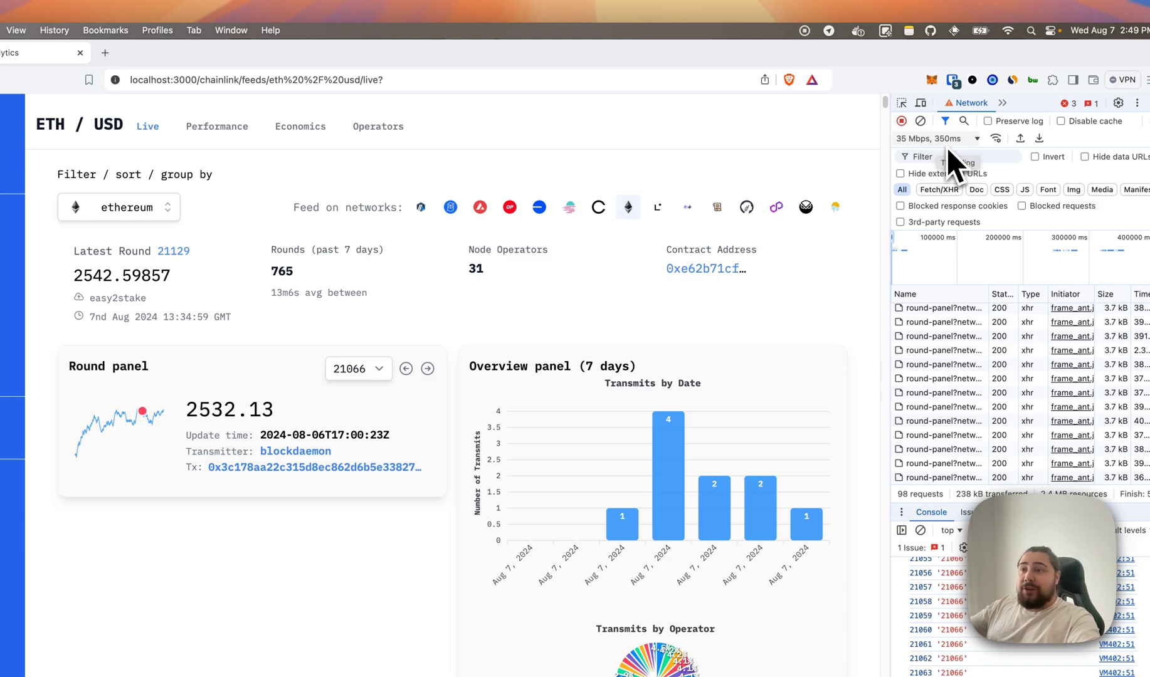
{"action": "mouse_move", "coordinate": [488, 352]}
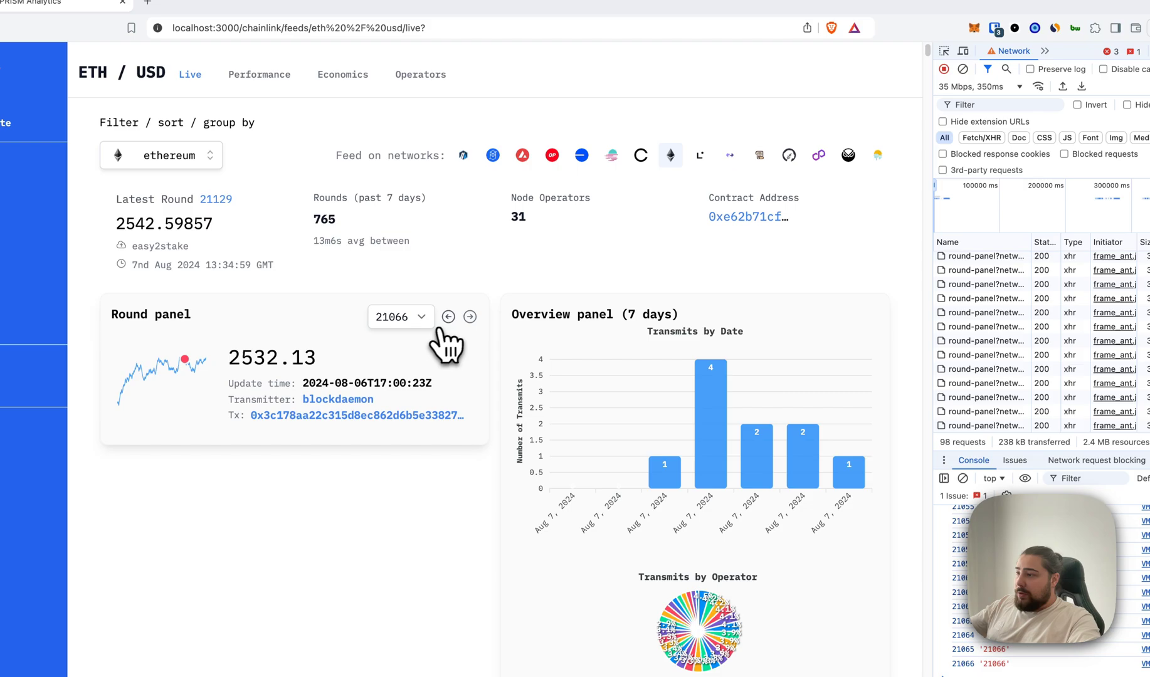
Step the ETH/USD Round panel back round by round to 21042, showing price 2465.86312 from linkpool.
{"action": "left_click", "coordinate": [448, 317]}
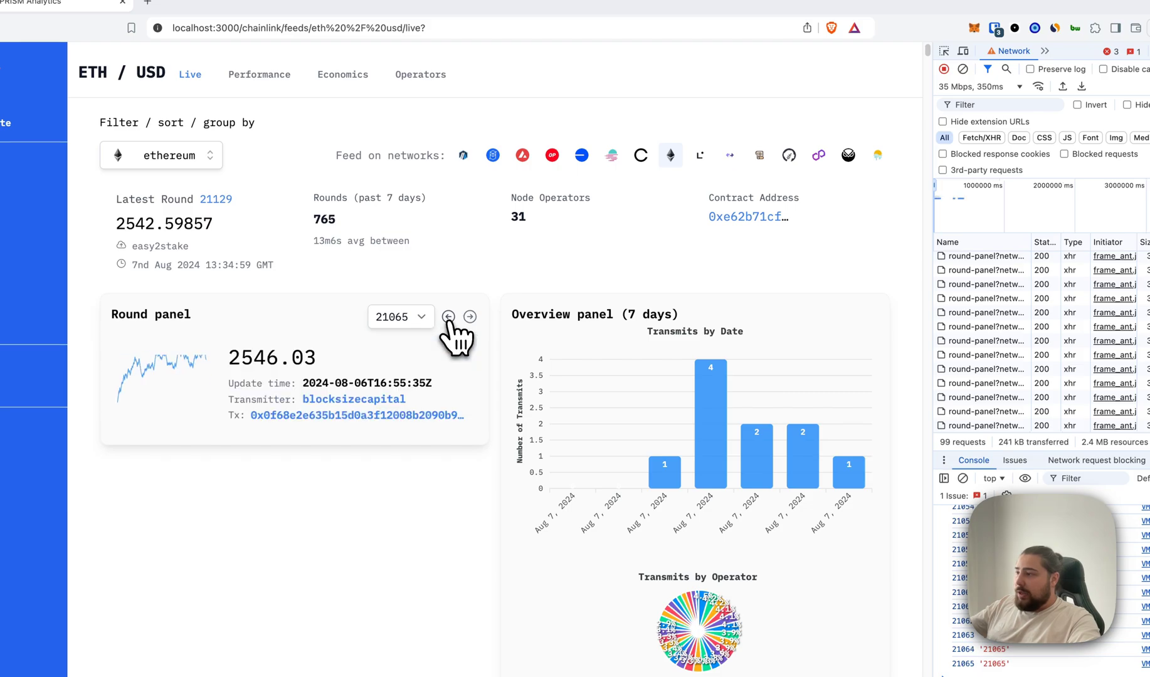
{"action": "left_click", "coordinate": [448, 317]}
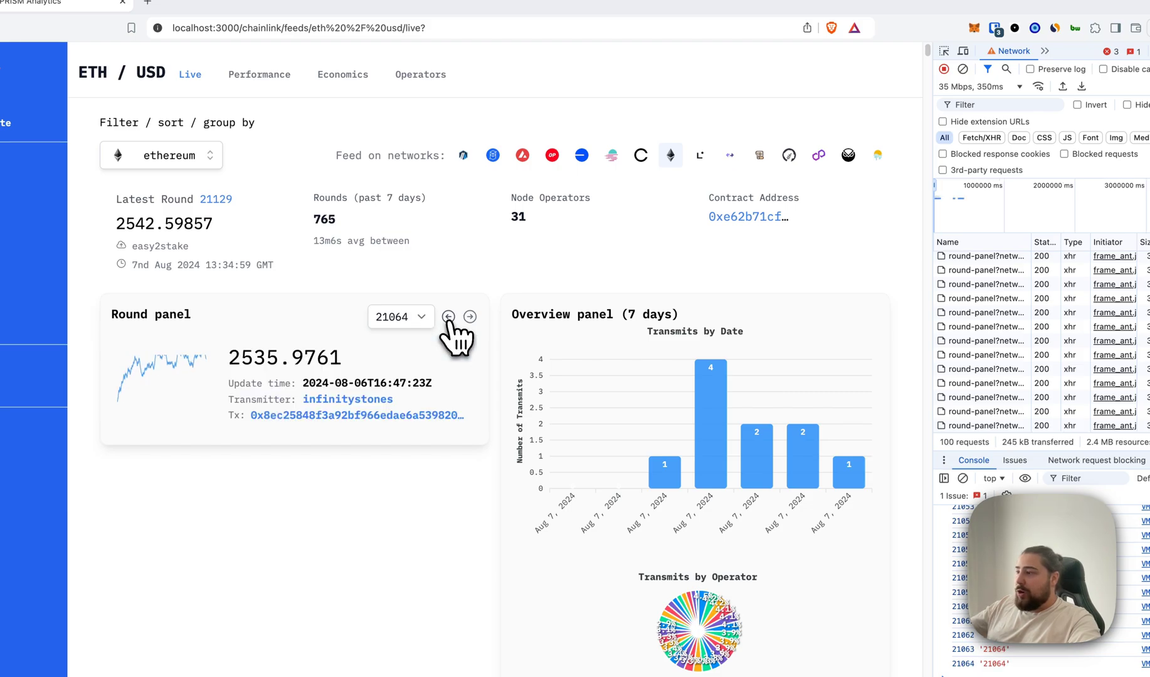
{"action": "left_click", "coordinate": [448, 316]}
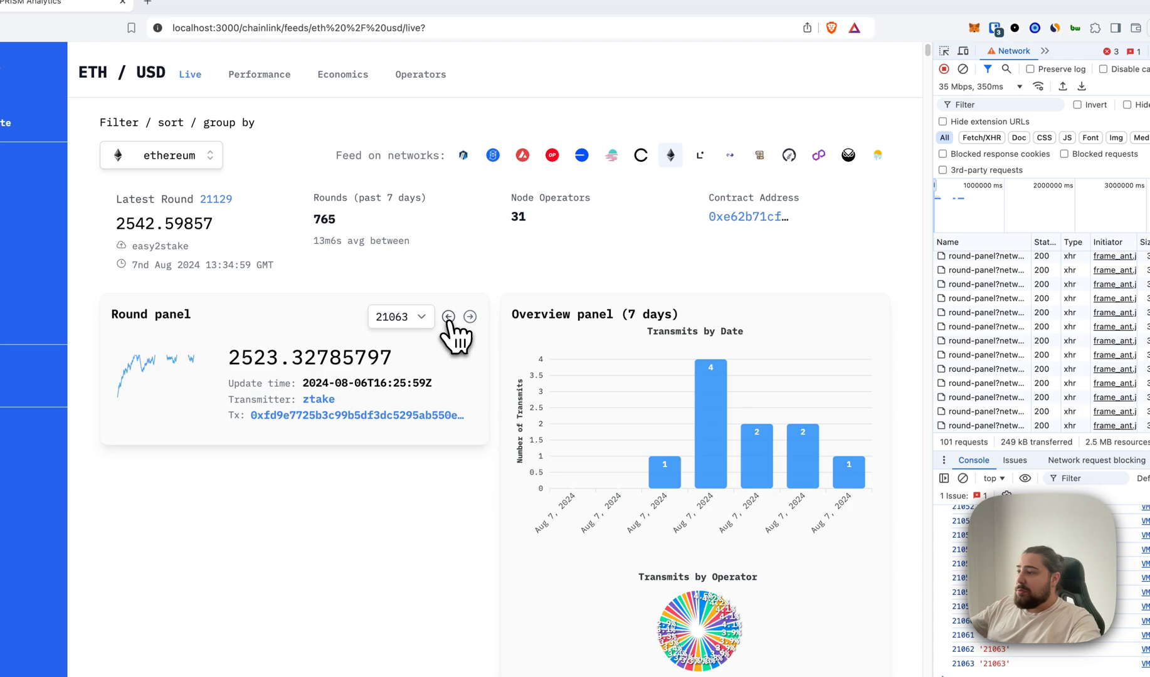
{"action": "left_click", "coordinate": [448, 317]}
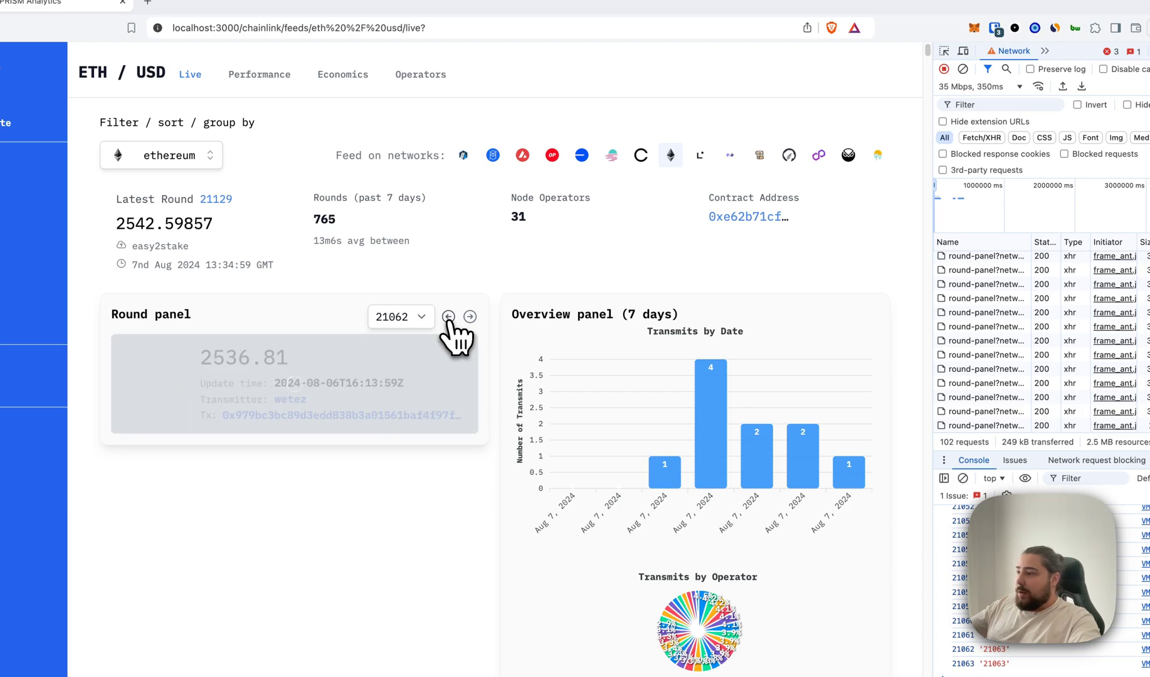
{"action": "left_click", "coordinate": [448, 317]}
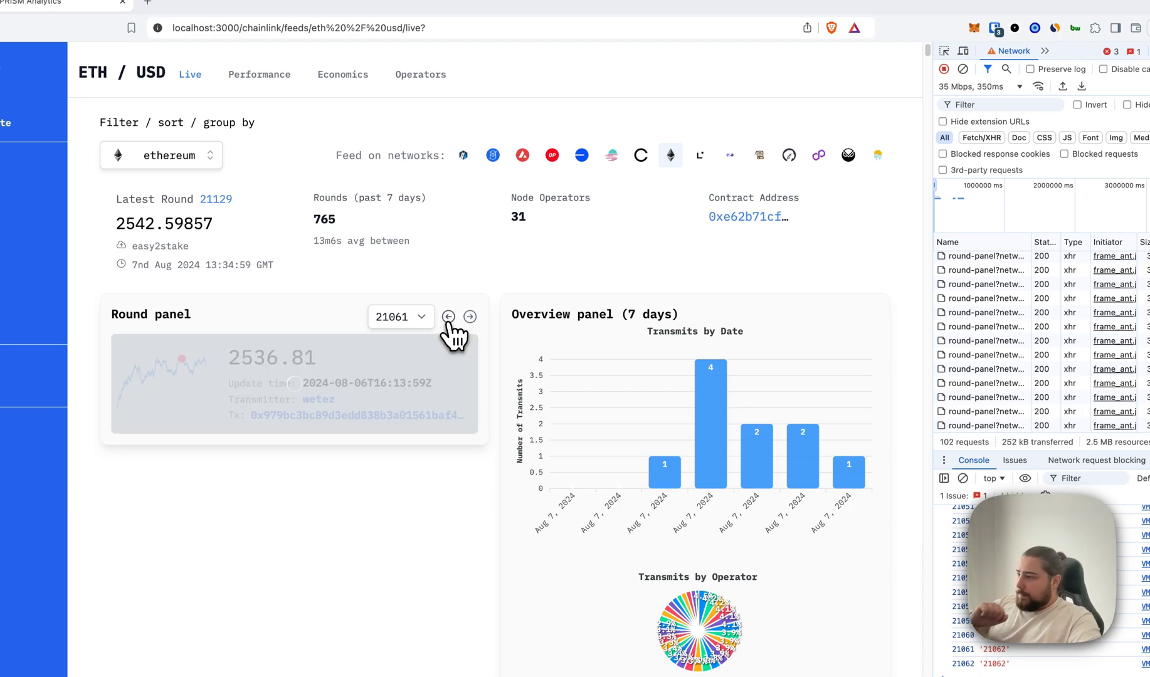
{"action": "left_click", "coordinate": [448, 317]}
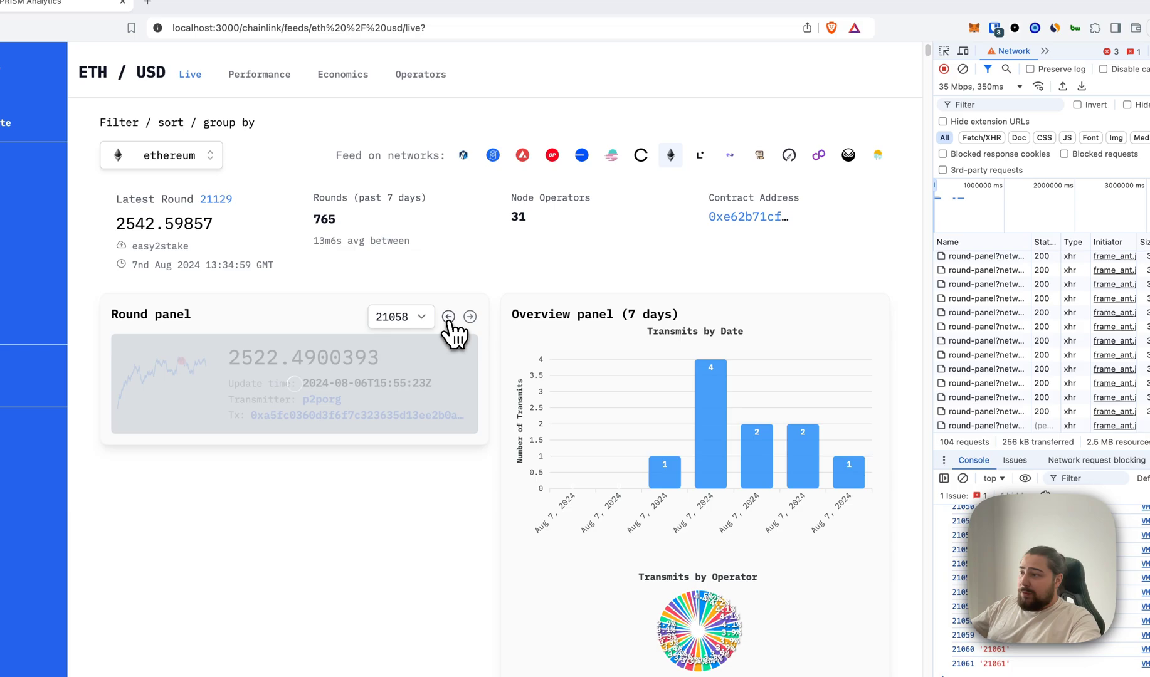
{"action": "left_click", "coordinate": [448, 316]}
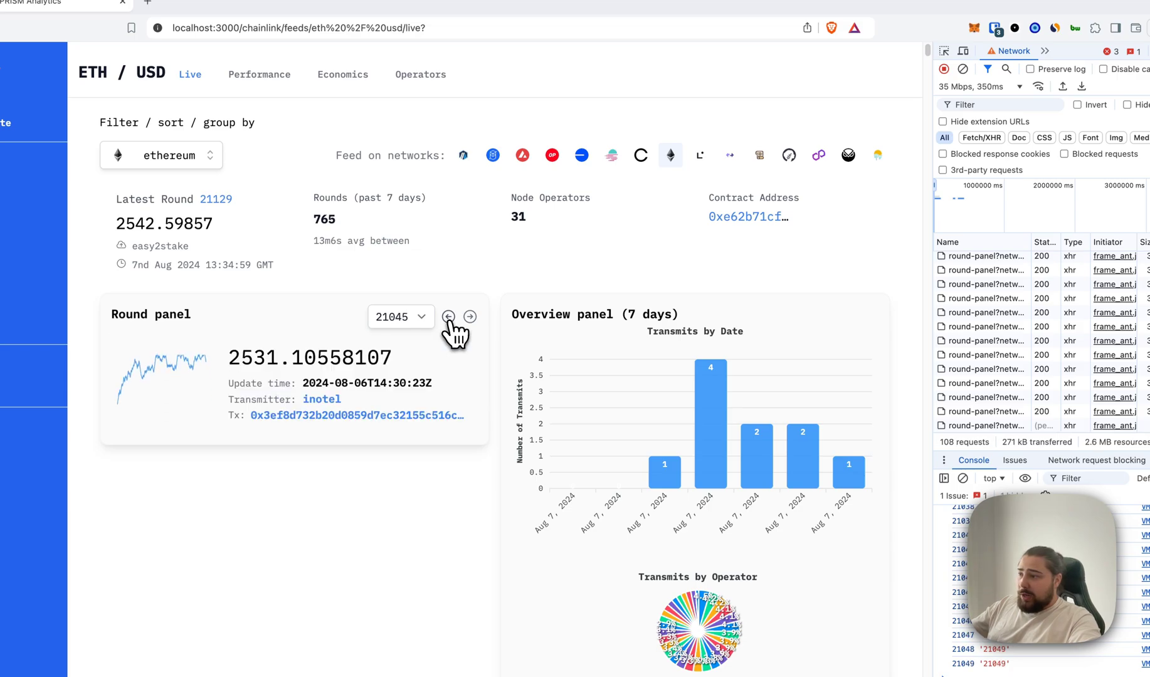
{"action": "left_click", "coordinate": [447, 316]}
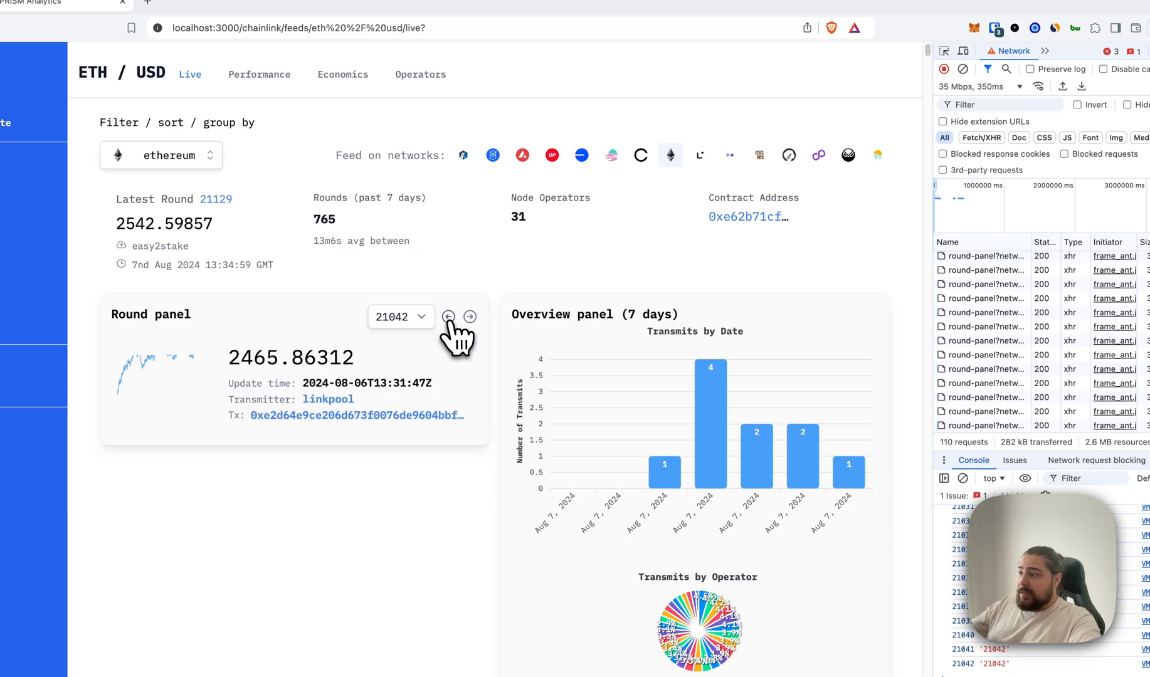